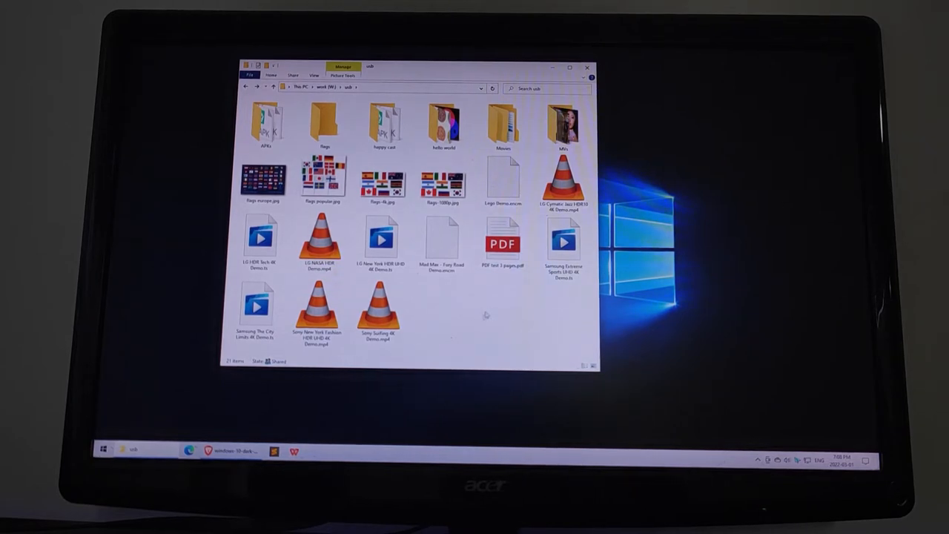
Step: Browse from the usb folder into Movies > Mortal Kombat (2021) and open the movie file
{"action": "left_click", "coordinate": [503, 178]}
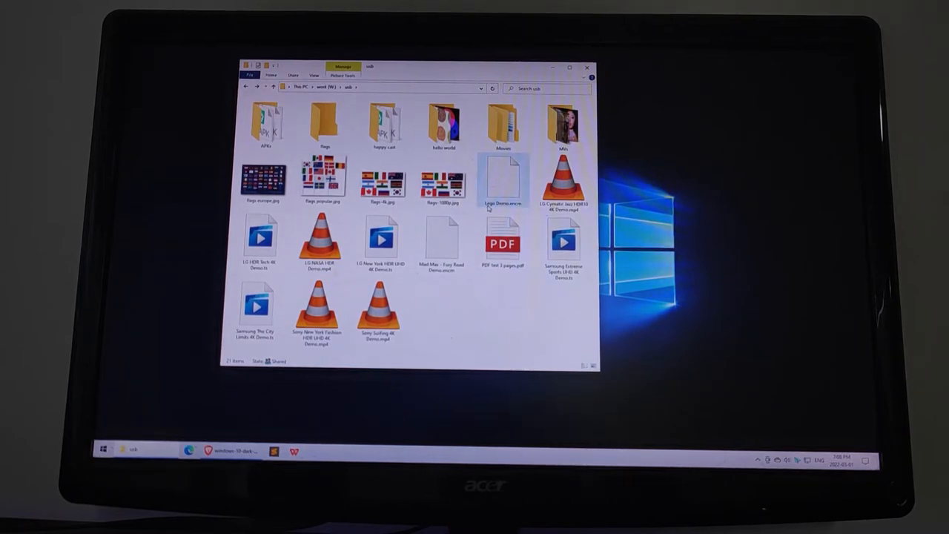
{"action": "mouse_move", "coordinate": [563, 245]}
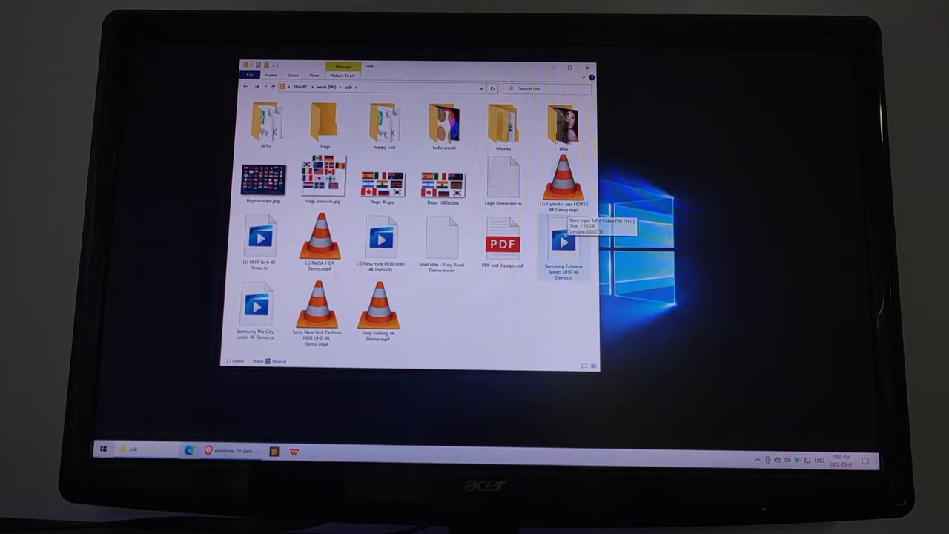
{"action": "double_click", "coordinate": [504, 122]}
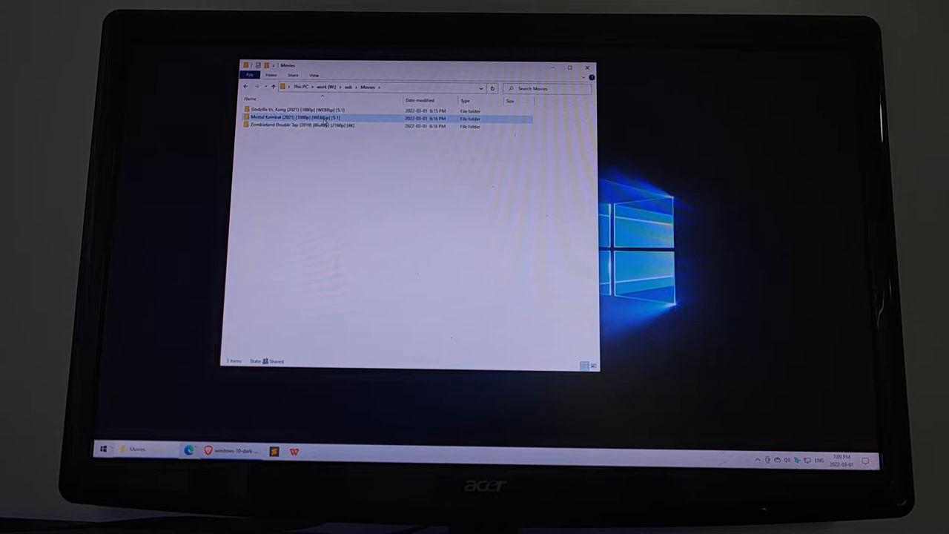
{"action": "double_click", "coordinate": [319, 118]}
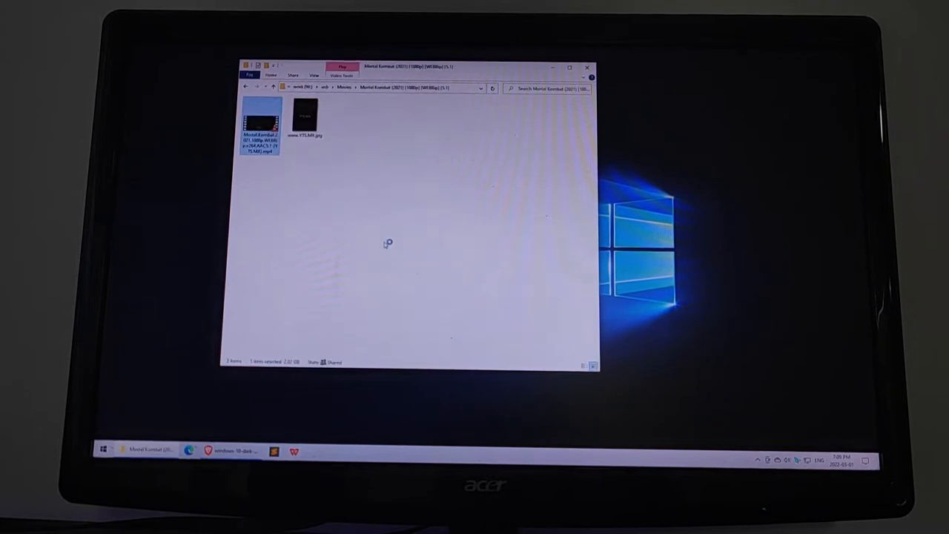
{"action": "double_click", "coordinate": [260, 118]}
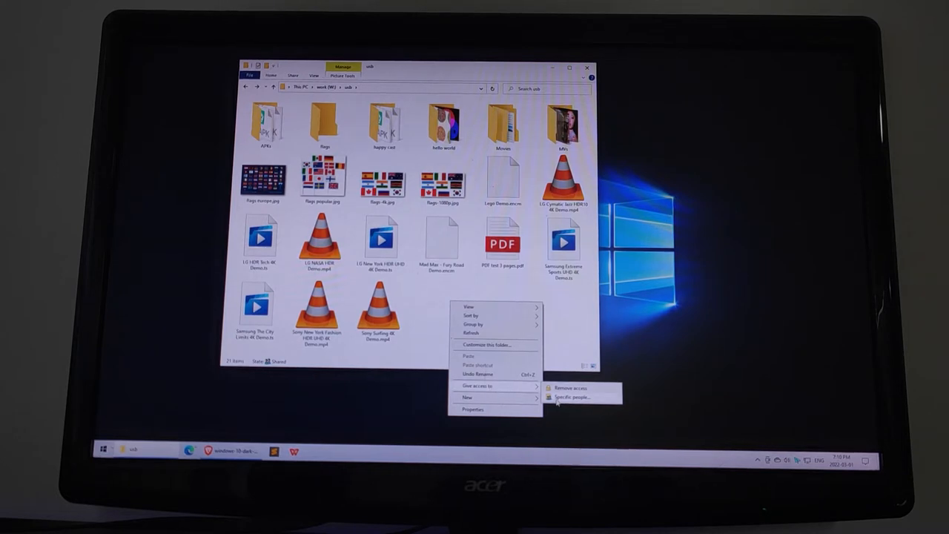
Step: Share the usb folder with 'everyone' via Specific people, keeping Read permission
{"action": "left_click", "coordinate": [568, 397]}
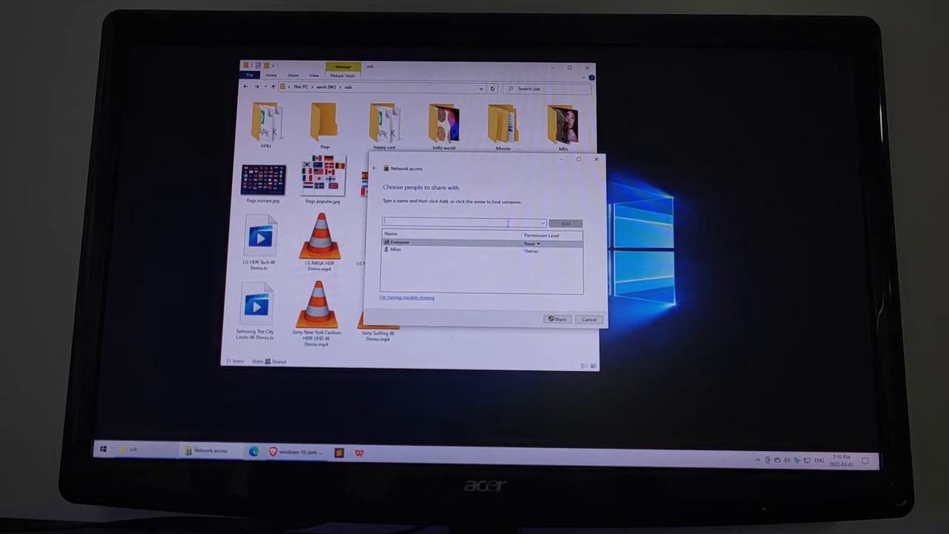
{"action": "type", "text": "everyone"}
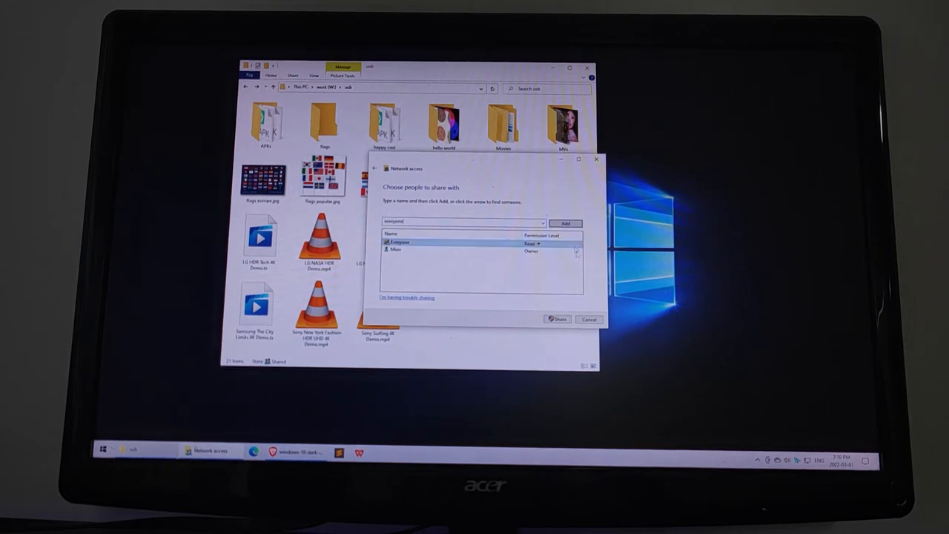
{"action": "left_click", "coordinate": [540, 243]}
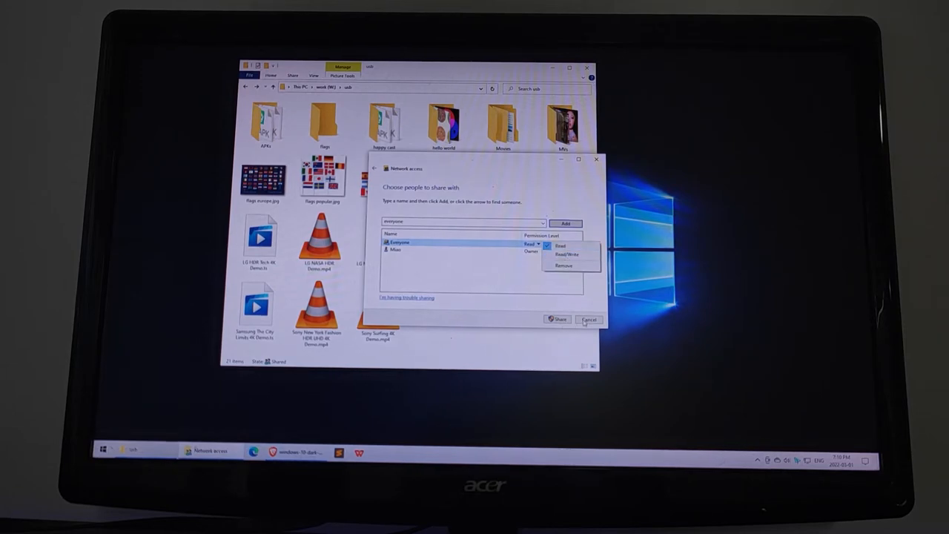
{"action": "left_click", "coordinate": [588, 319]}
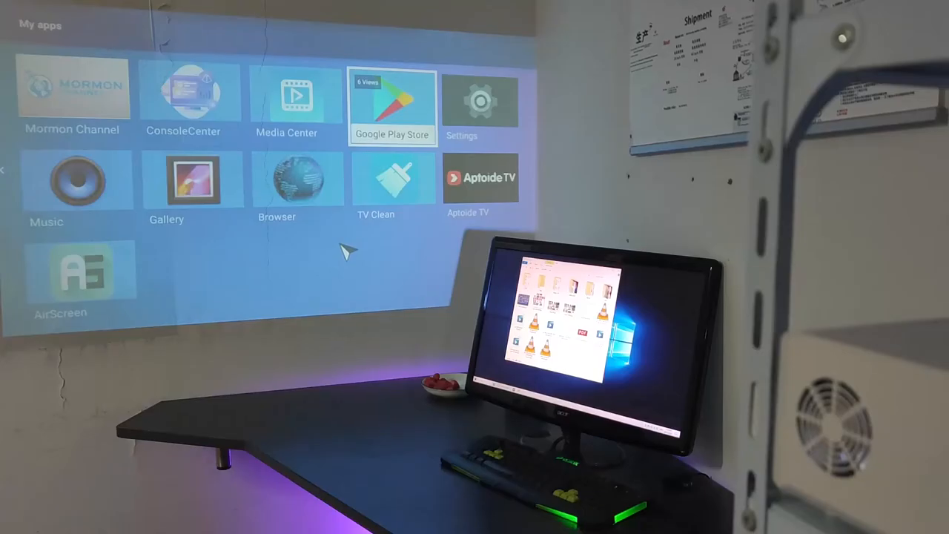
{"action": "mouse_move", "coordinate": [349, 149]}
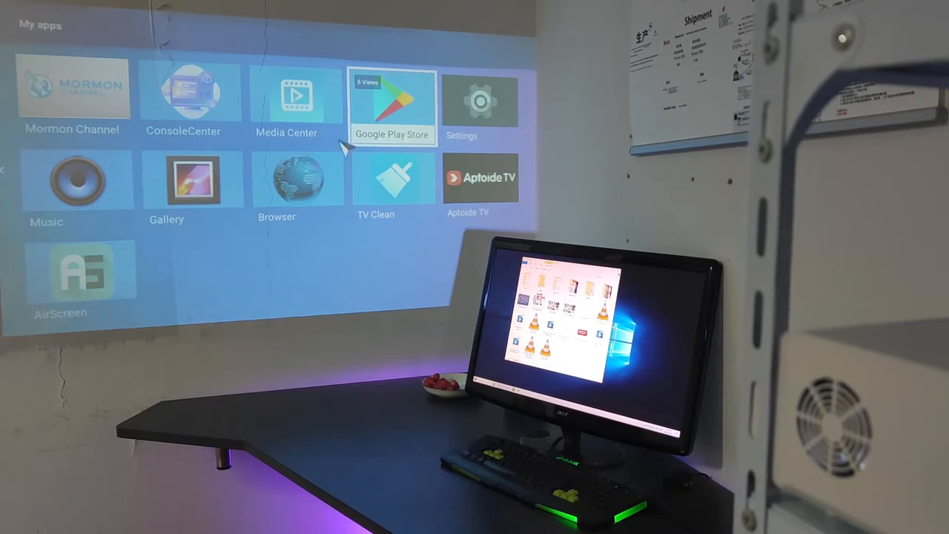
Step: Launch Google Play Store and search for 'cx file' to find Cx File Explorer
{"action": "left_click", "coordinate": [392, 104]}
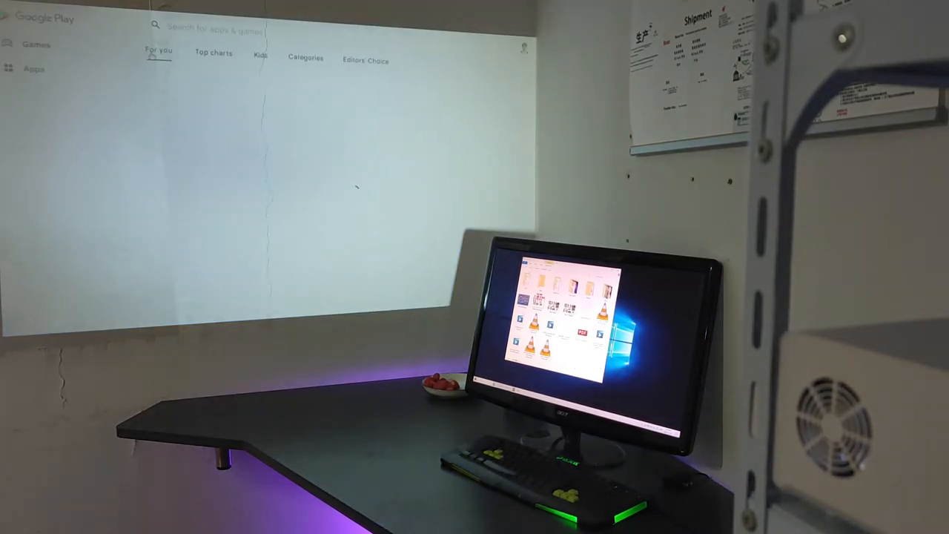
{"action": "left_click", "coordinate": [215, 29]}
{"action": "type", "text": "cx file"}
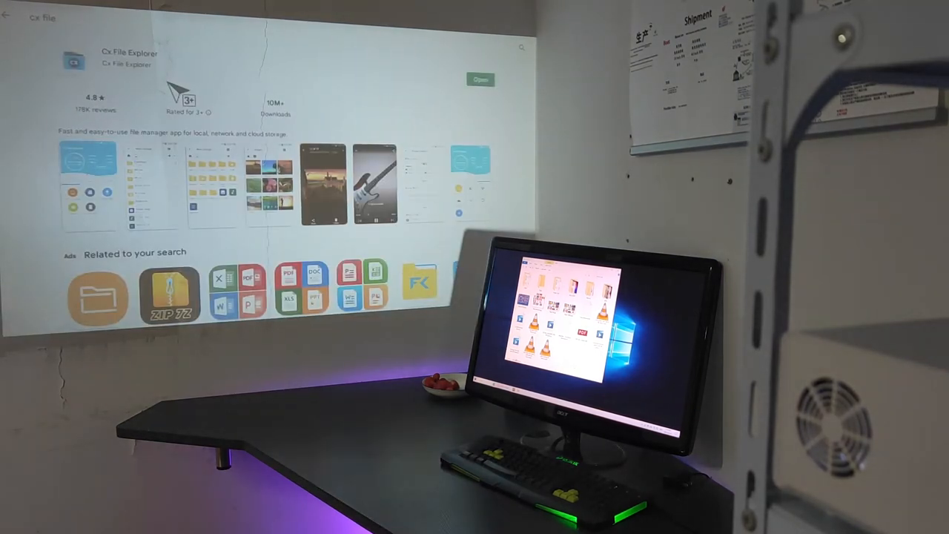
{"action": "mouse_move", "coordinate": [434, 104]}
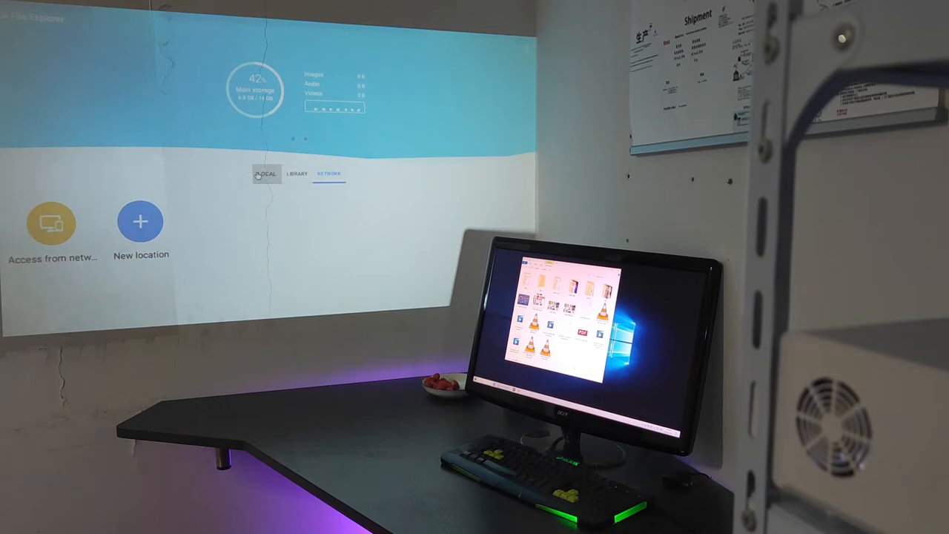
Step: Add a Remote > Local Network location and select the PC DESKTOP-USTIDN2
{"action": "left_click", "coordinate": [265, 173]}
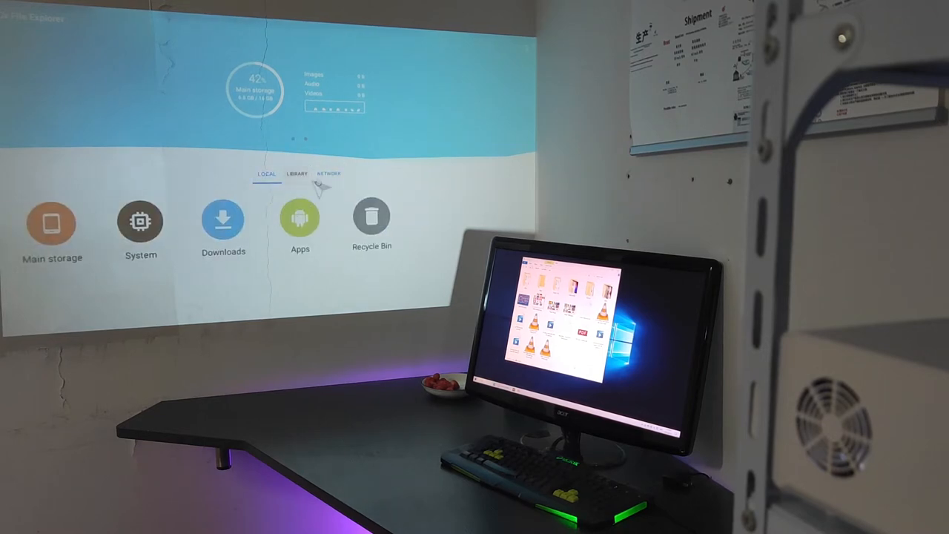
{"action": "left_click", "coordinate": [328, 174]}
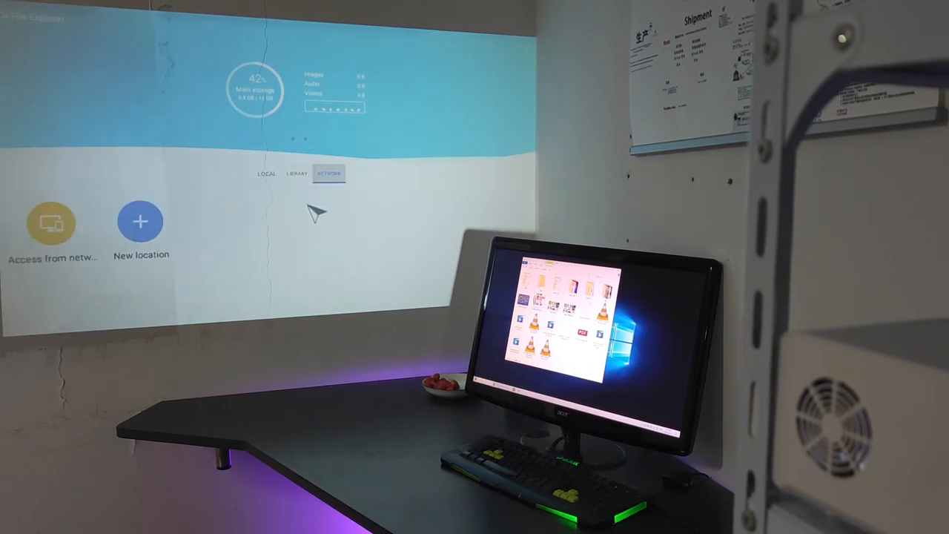
{"action": "mouse_move", "coordinate": [154, 236]}
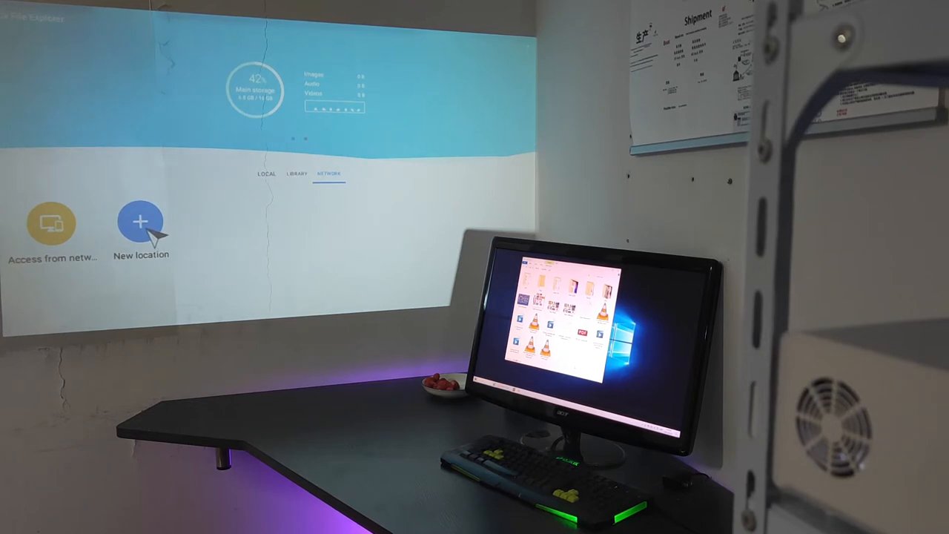
{"action": "mouse_move", "coordinate": [152, 237]}
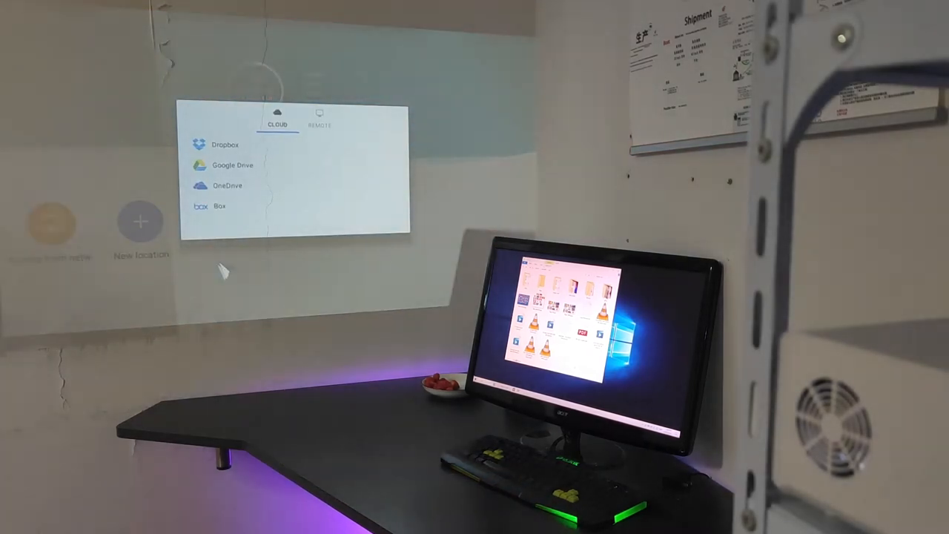
{"action": "left_click", "coordinate": [320, 119]}
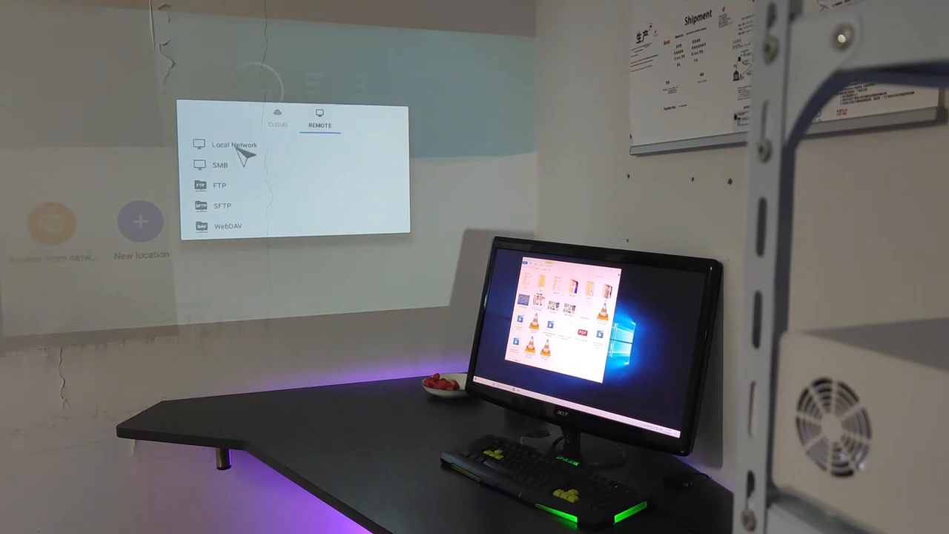
{"action": "left_click", "coordinate": [234, 144]}
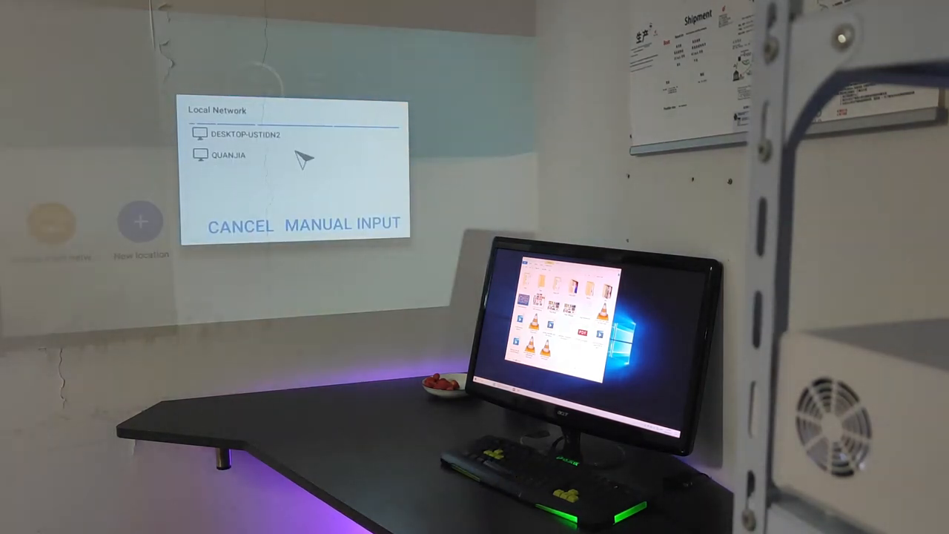
{"action": "mouse_move", "coordinate": [241, 144]}
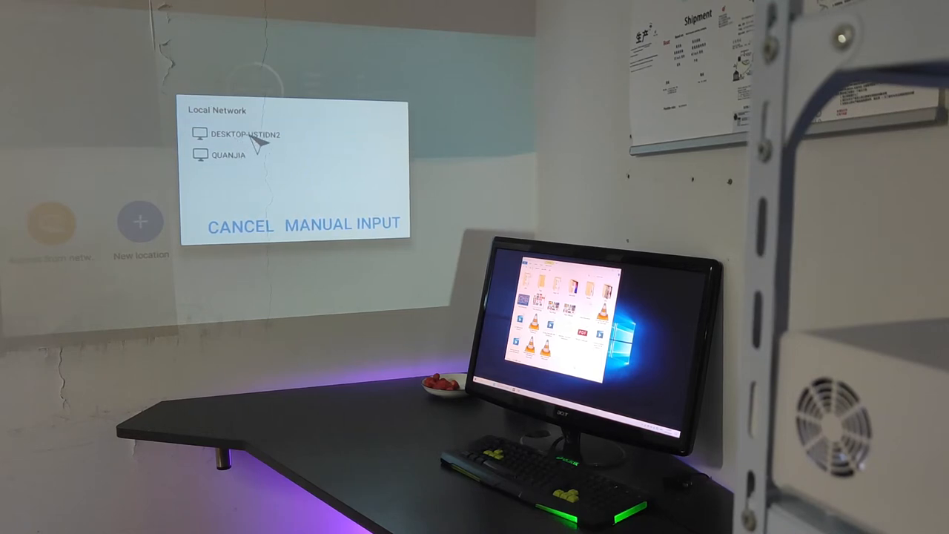
{"action": "left_click", "coordinate": [244, 134]}
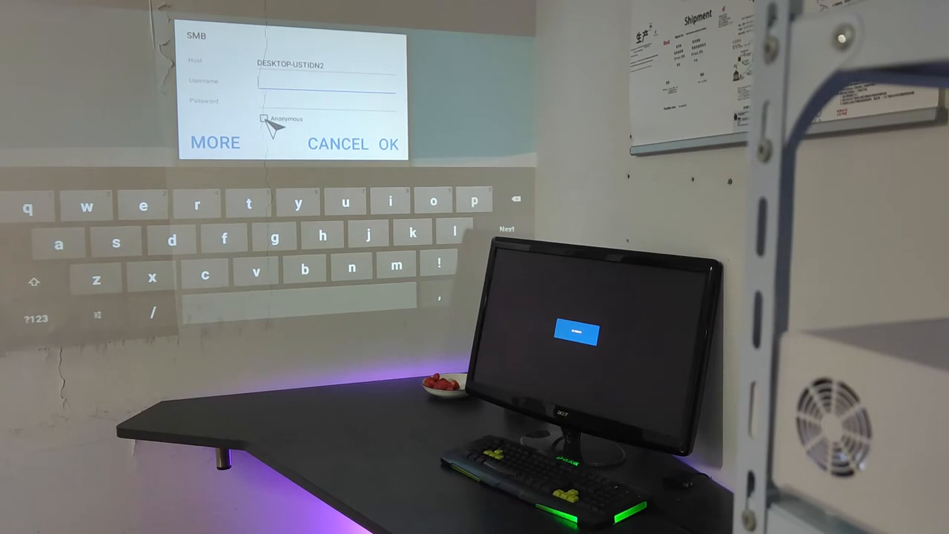
Step: Tick Anonymous in the SMB dialog and confirm the connection to DESKTOP-USTIDN2
{"action": "left_click", "coordinate": [265, 118]}
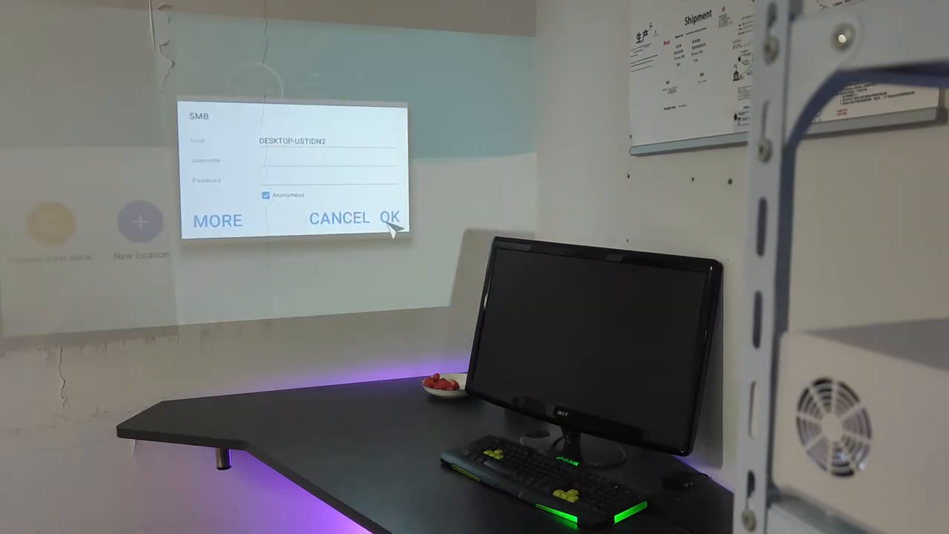
{"action": "left_click", "coordinate": [393, 217]}
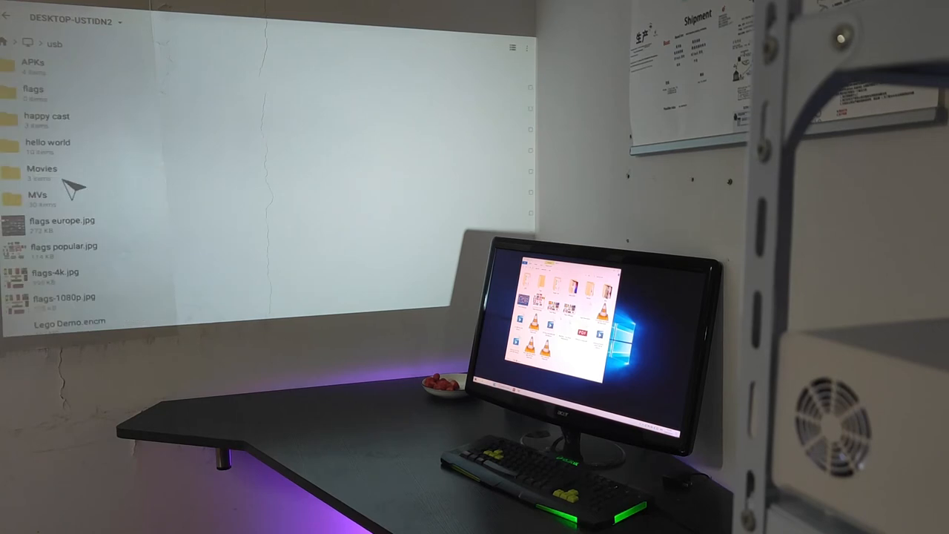
Step: Open Movies, then the Mortal Kombat (2021) folder, on the shared usb folder
{"action": "double_click", "coordinate": [43, 168]}
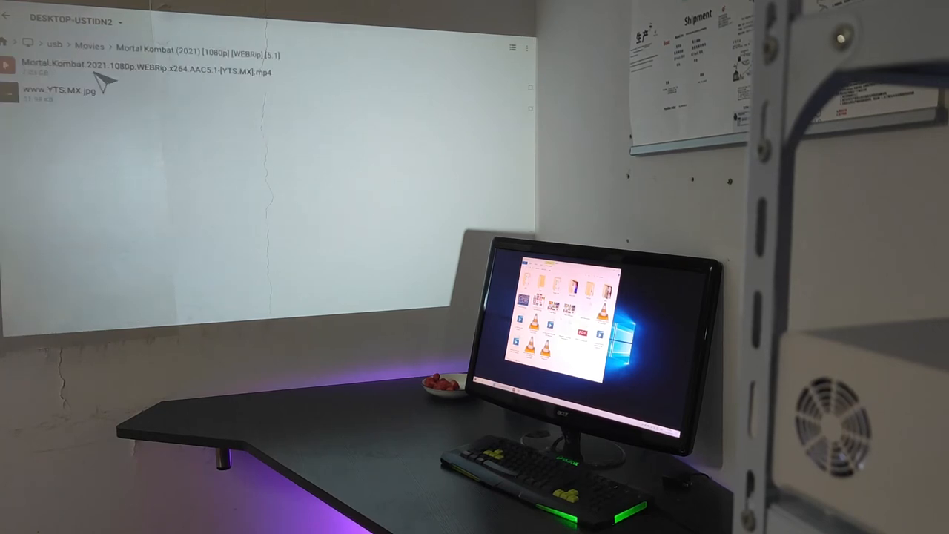
{"action": "mouse_move", "coordinate": [215, 89]}
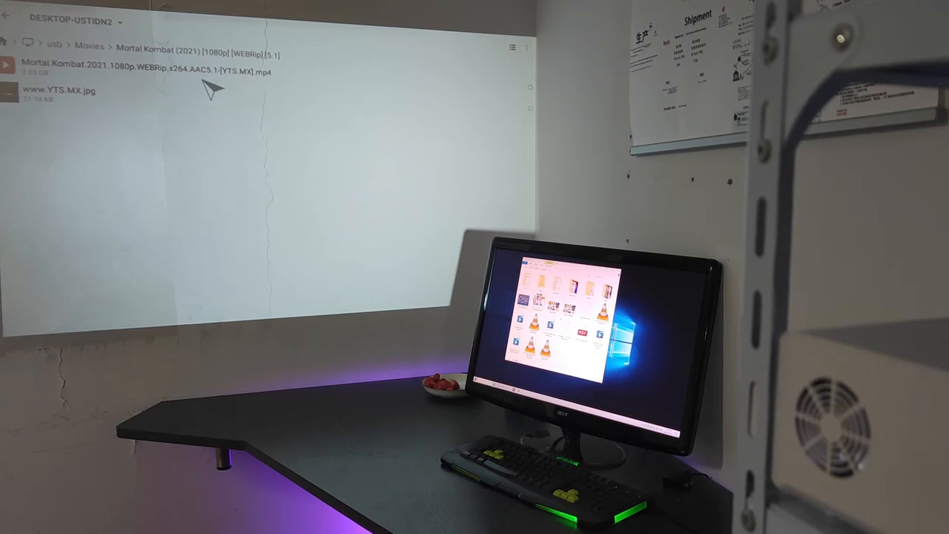